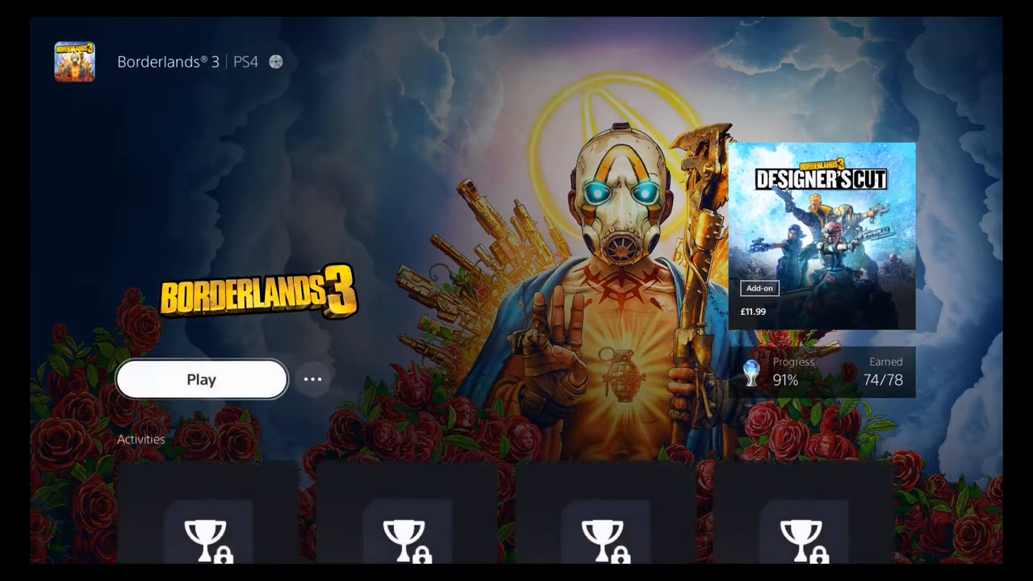
- Launch Borderlands 3 to its title menu, then quit back to the Games home screen
click(203, 379)
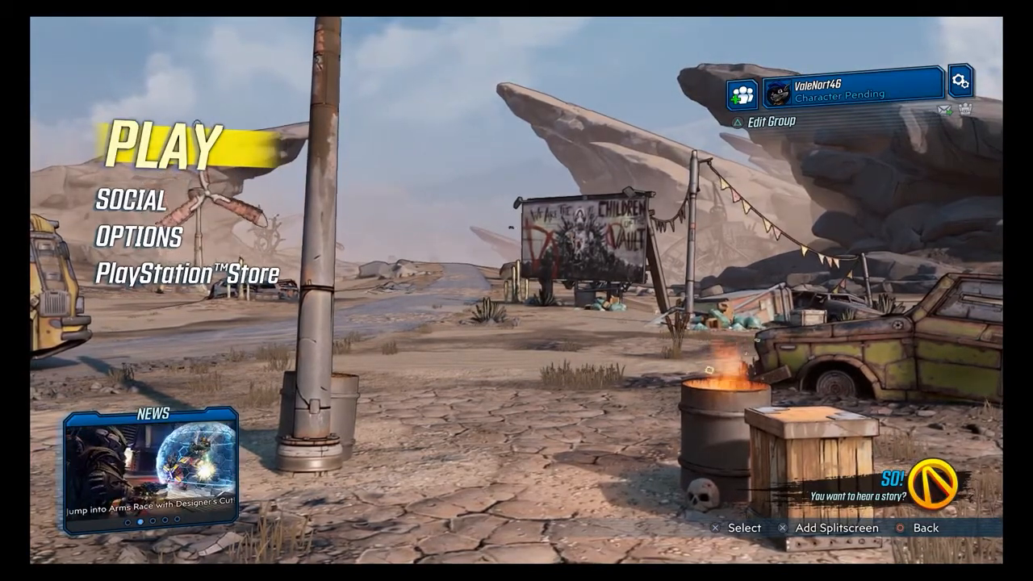
key(PS)
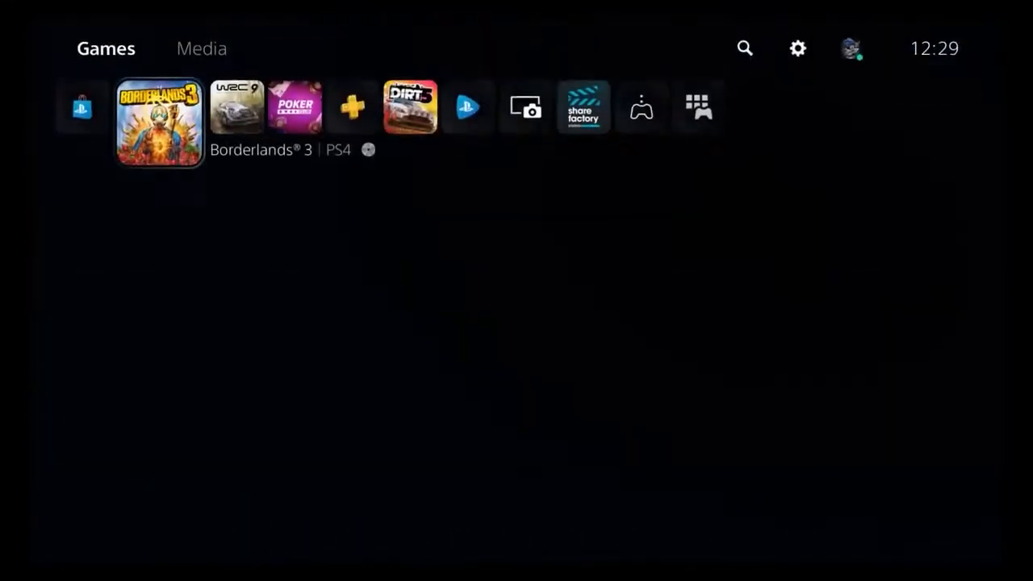
- Go into Settings and reach Saved Data and Game/App Settings for PS4 saves
click(158, 121)
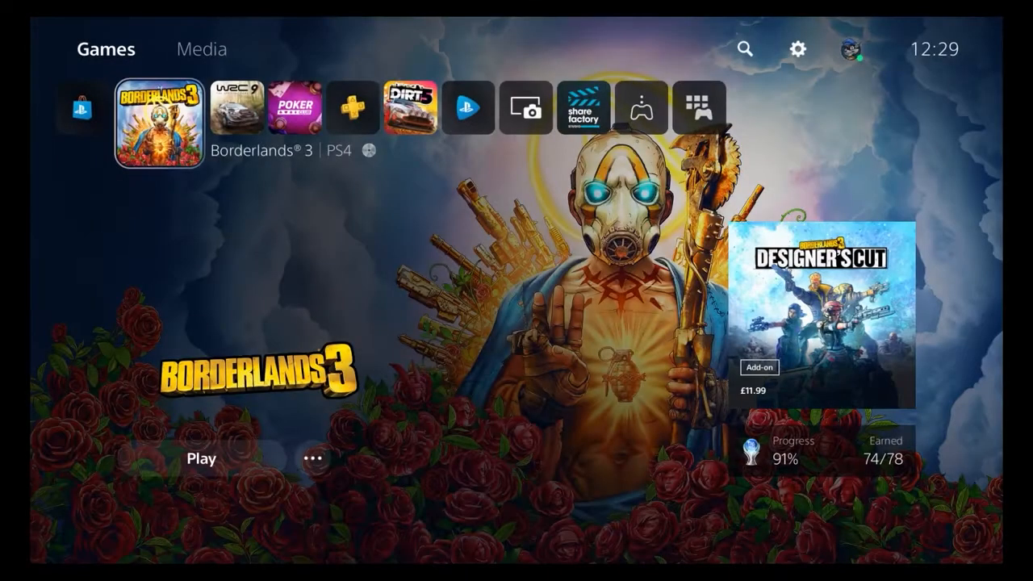
mouse_move(797, 48)
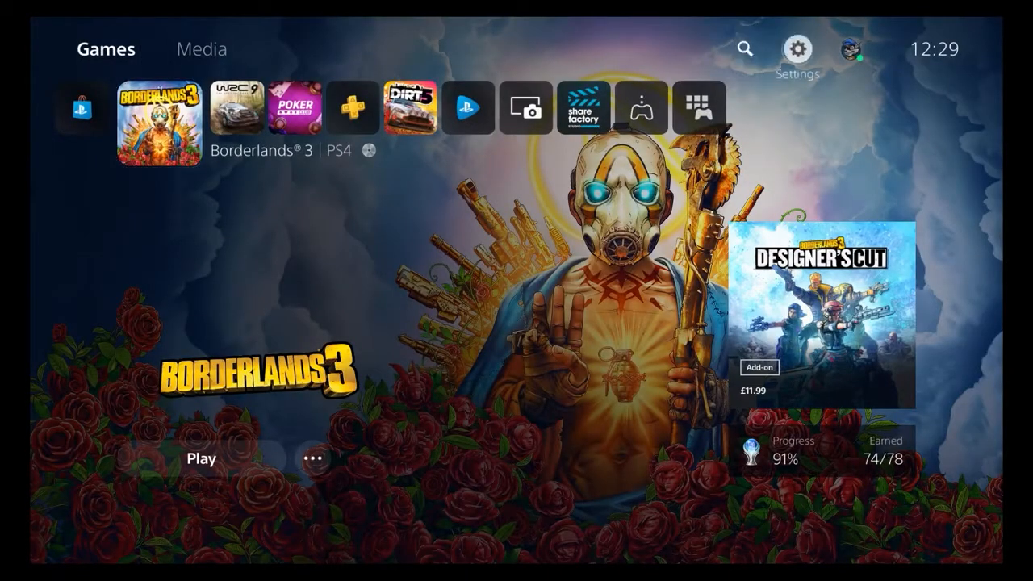
click(797, 48)
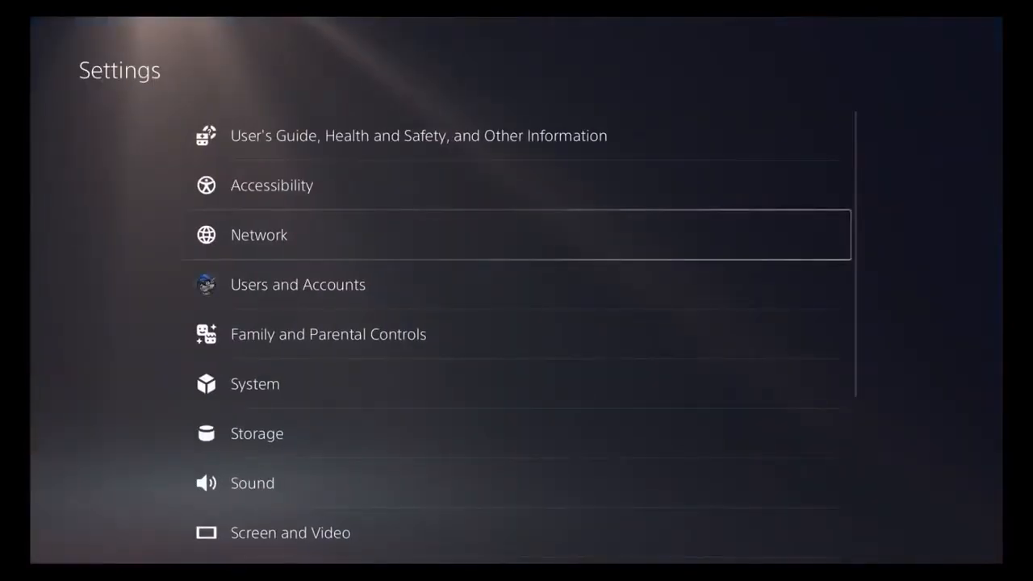
scroll(down, 3)
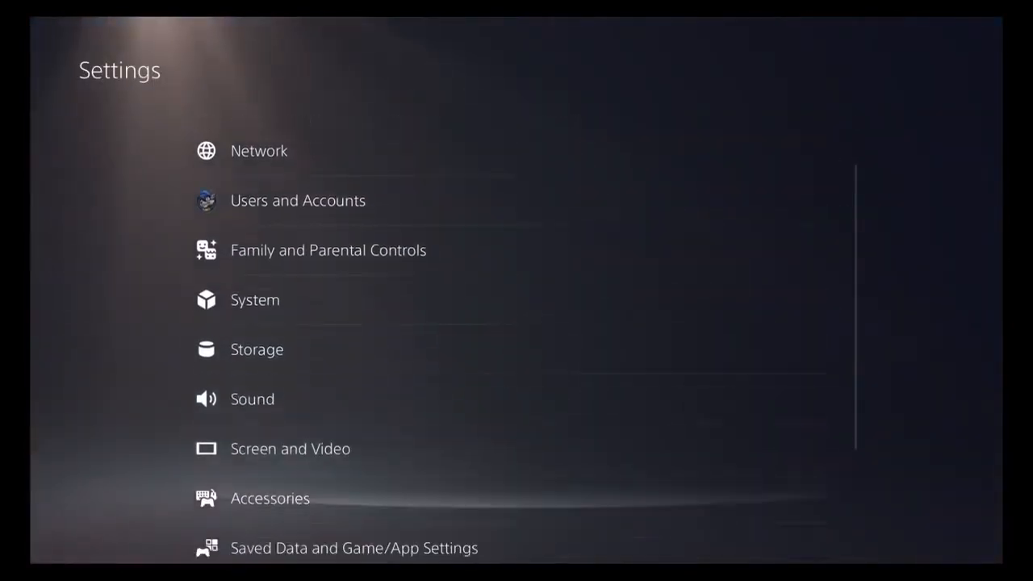
scroll(down, 3)
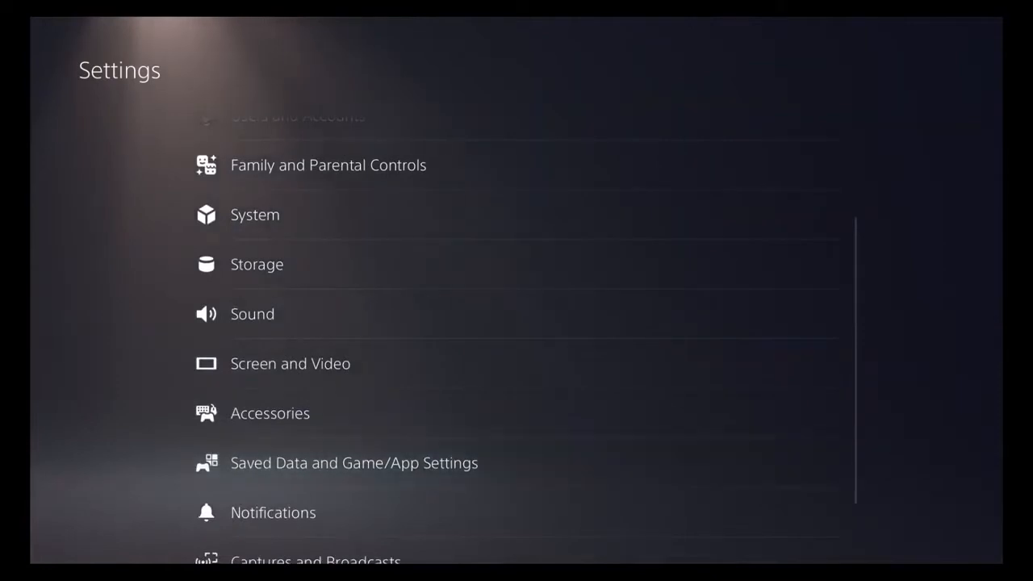
click(354, 461)
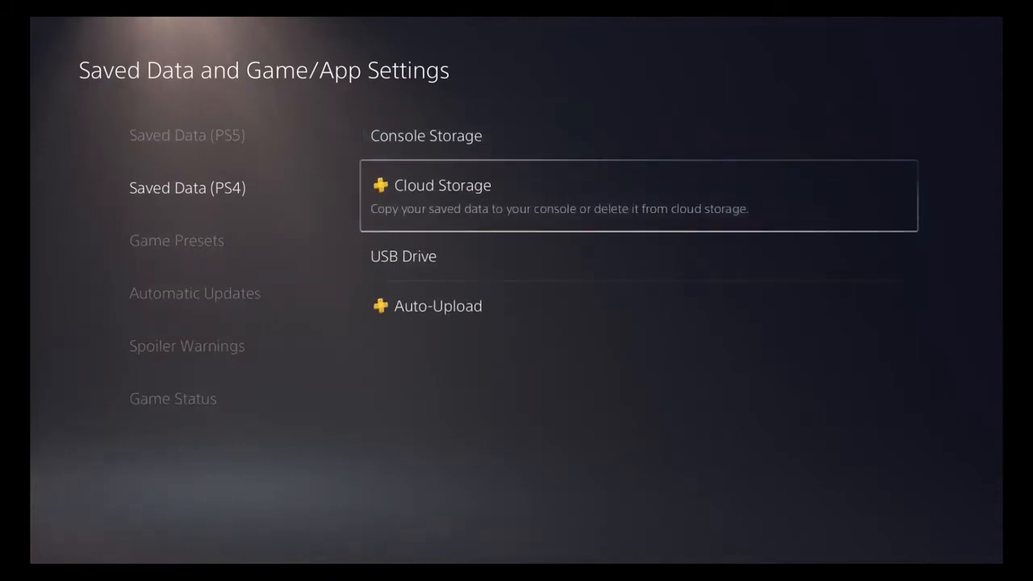
- Download the Borderlands 3 PS4 cloud save to console storage, confirming the overwrite
click(442, 184)
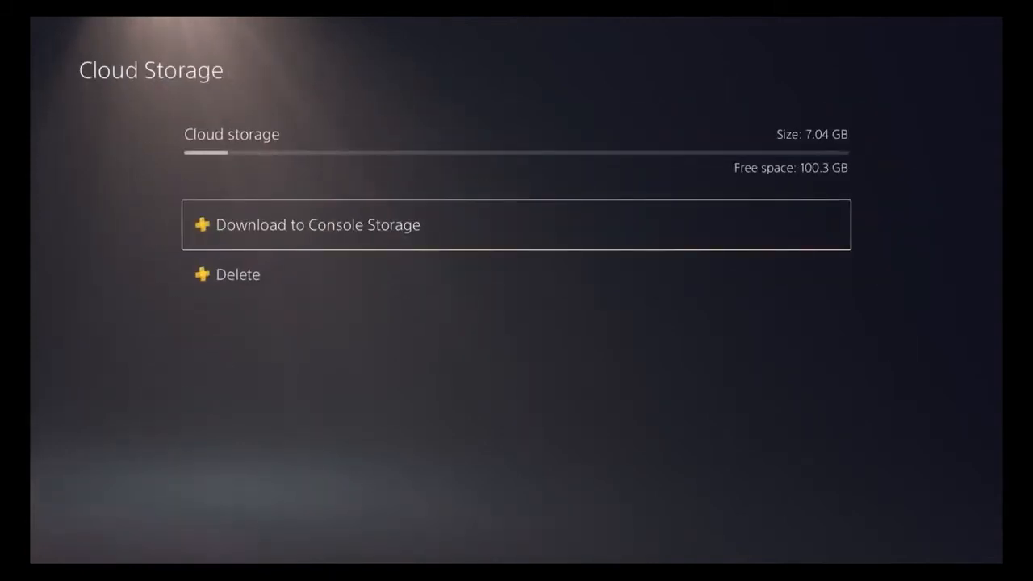
click(316, 224)
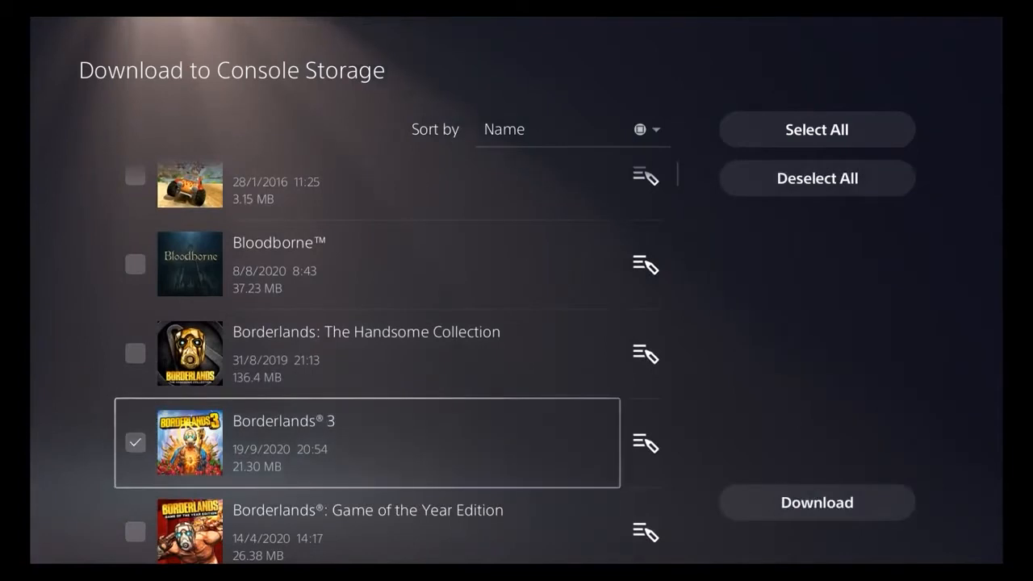
click(816, 502)
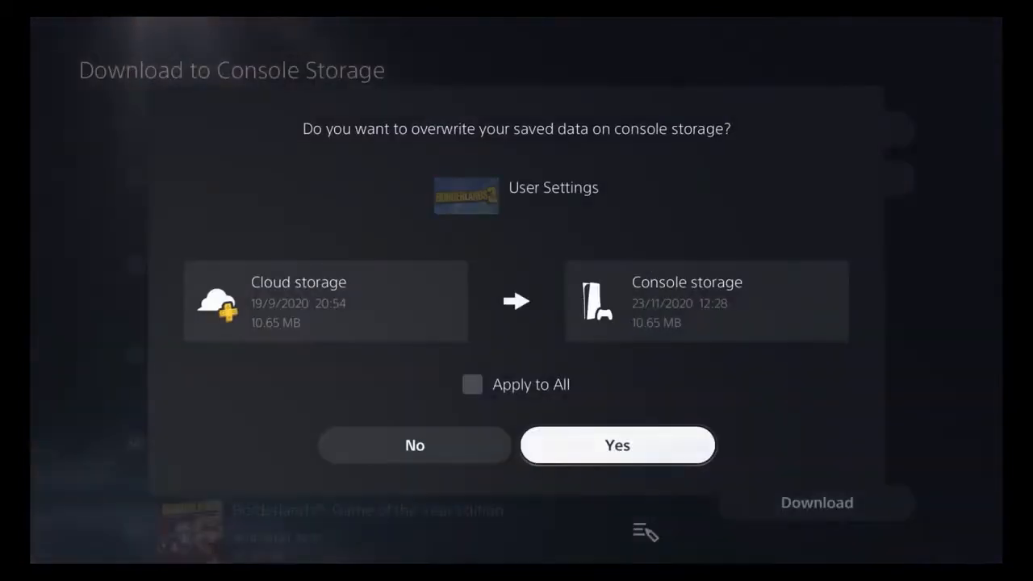
click(617, 445)
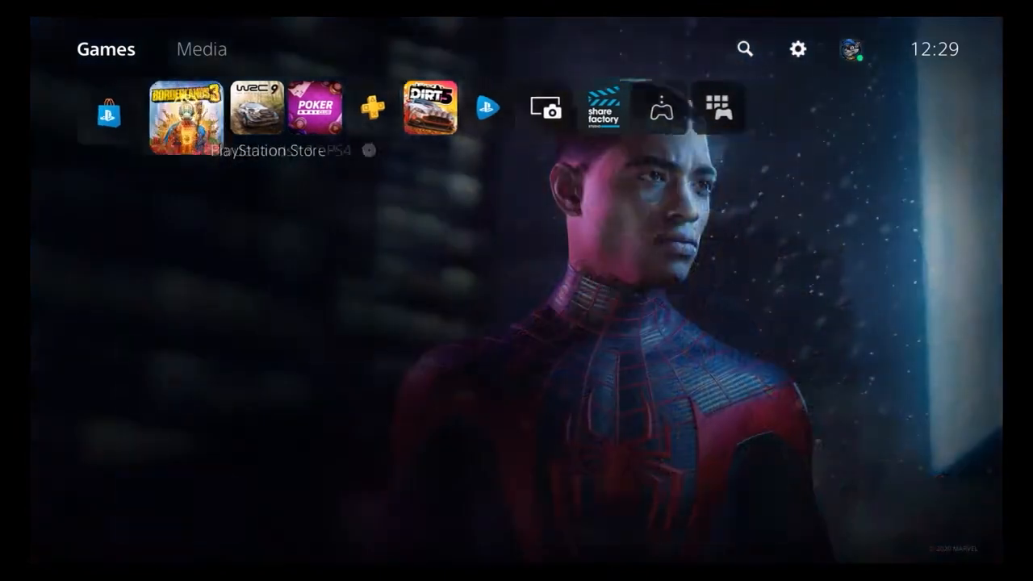
- Relaunch Borderlands 3 from its game hub into gameplay
click(175, 113)
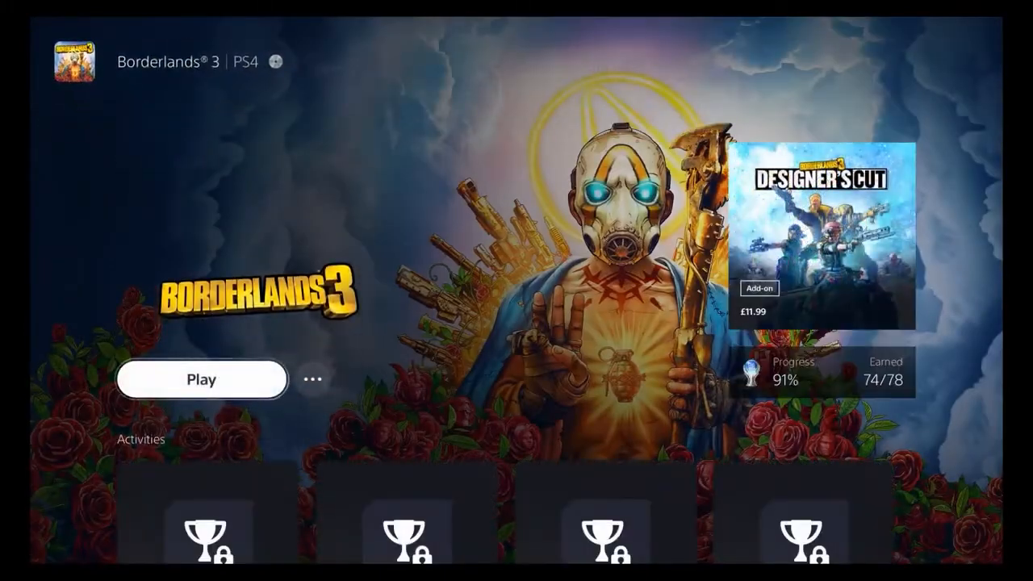
click(202, 379)
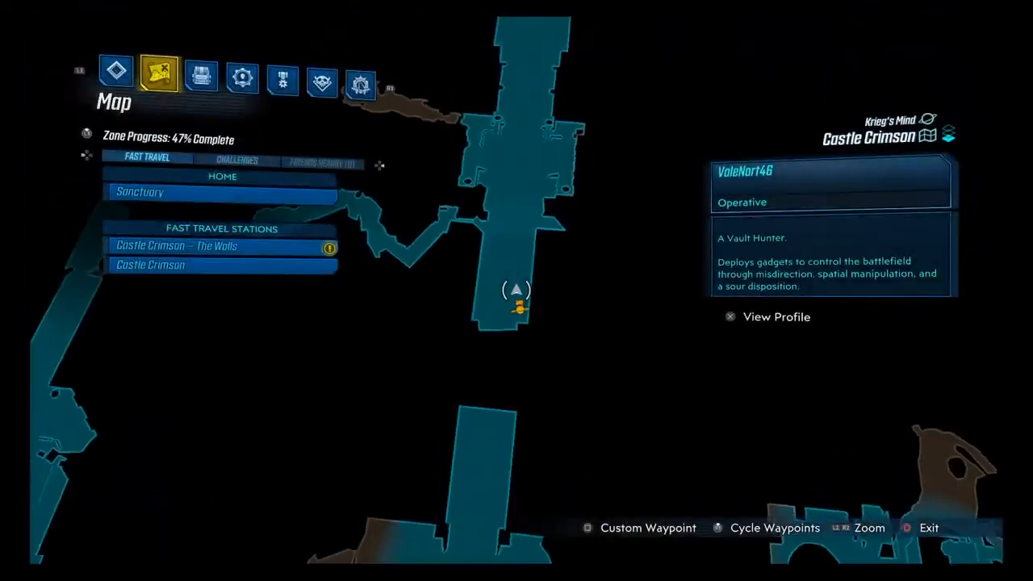
- Switch from the map to Inventory and inspect equipped weapons in slots 2 and 4
click(200, 78)
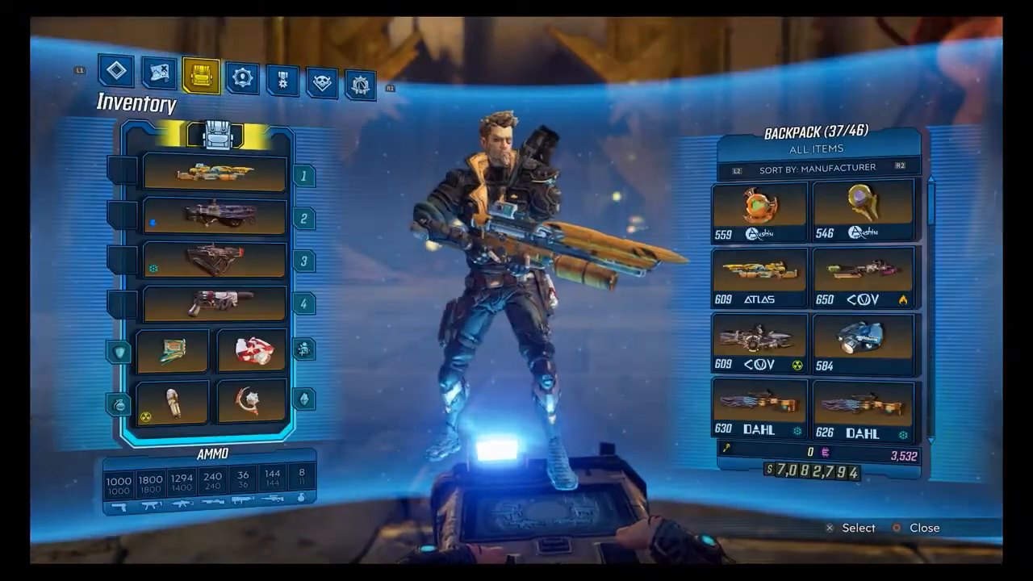
click(213, 215)
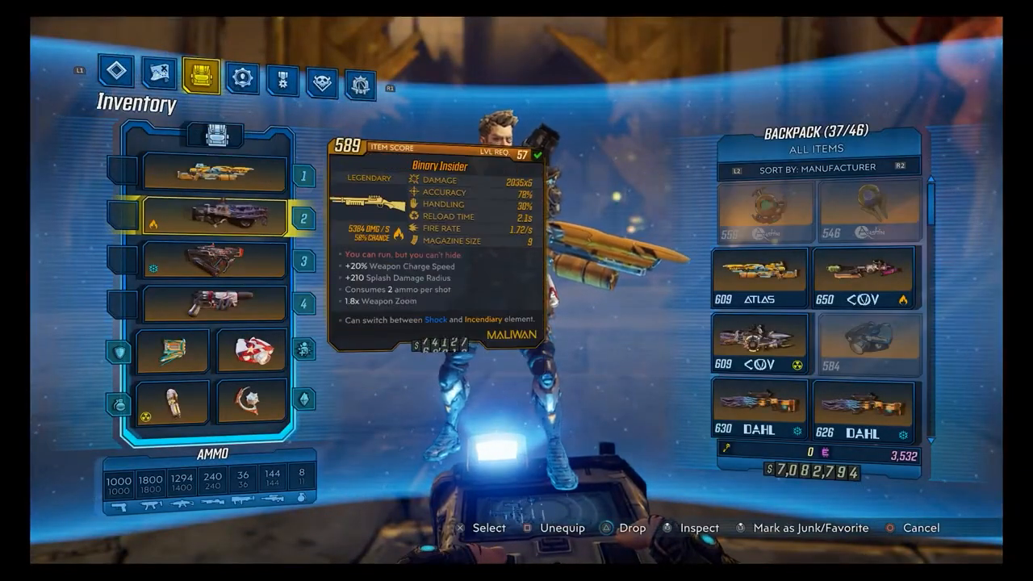
click(213, 304)
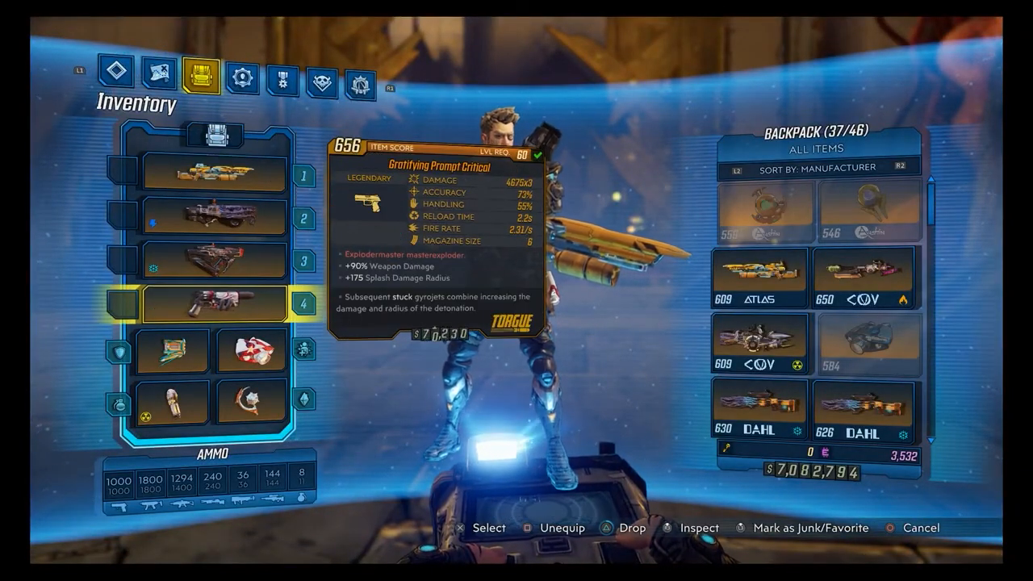